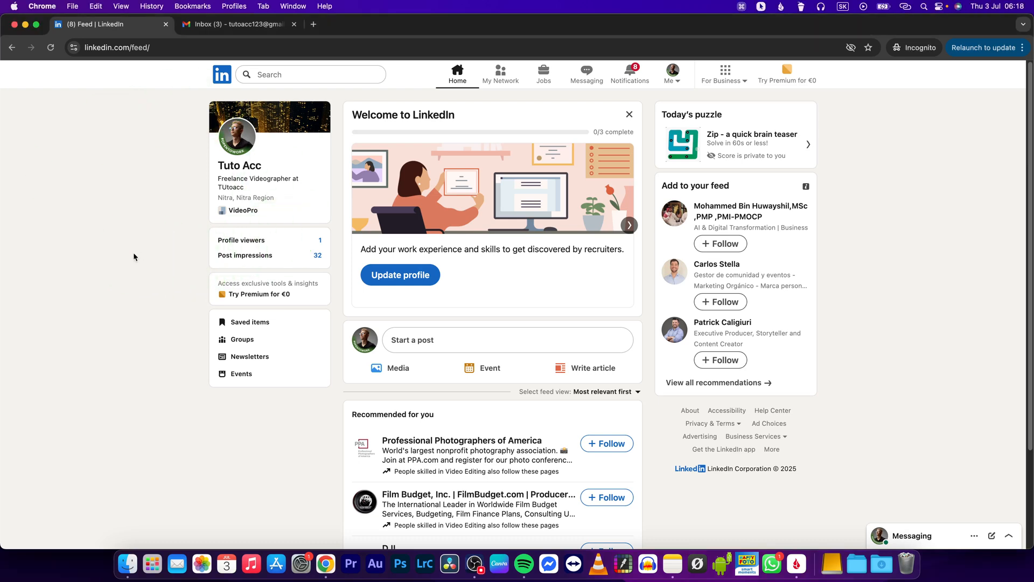
- Go to the account's own profile page via the Me menu's View Profile
{"action": "left_click", "coordinate": [400, 274]}
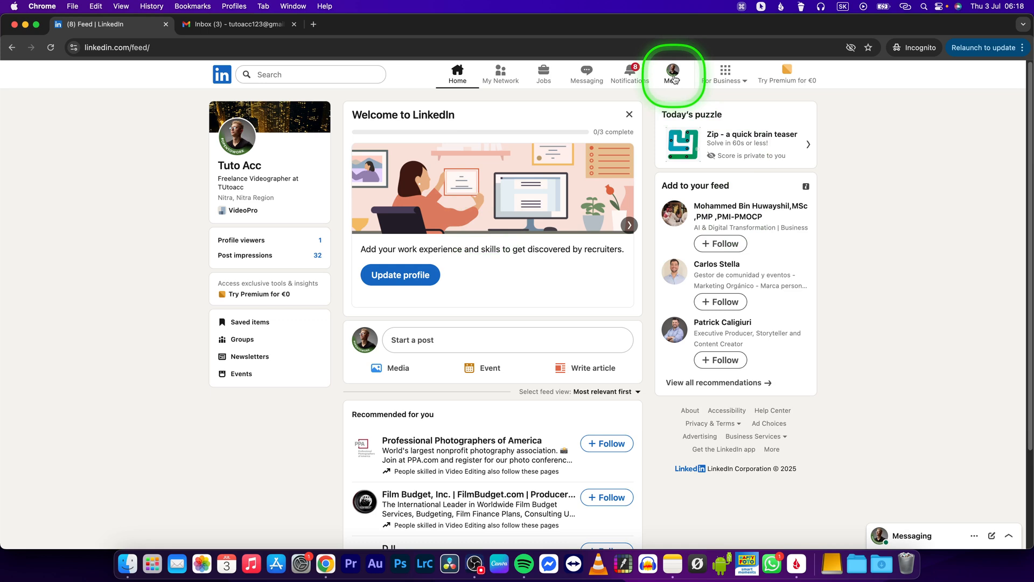
{"action": "left_click", "coordinate": [672, 72]}
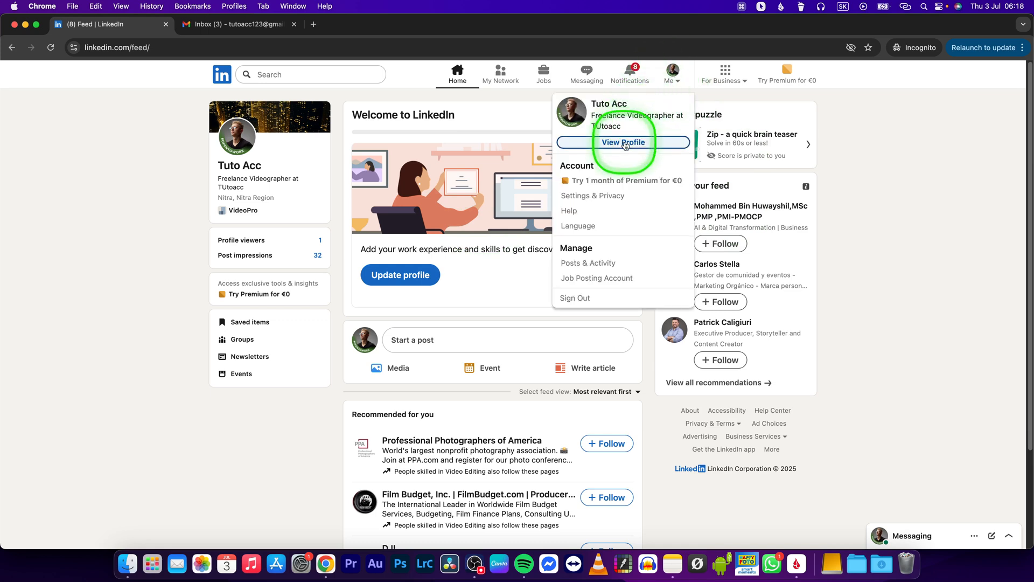
{"action": "left_click", "coordinate": [622, 142]}
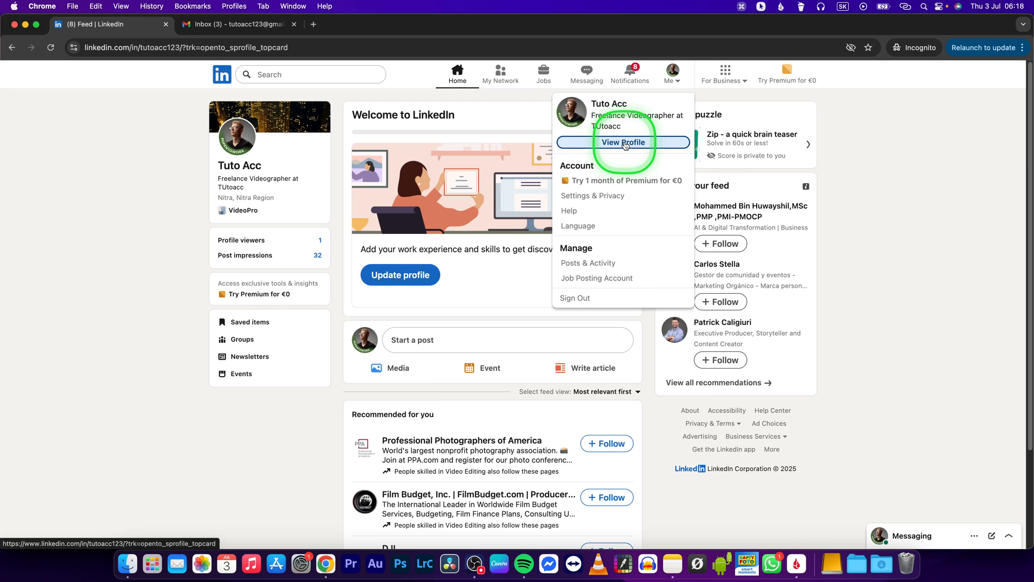
{"action": "left_click", "coordinate": [623, 142]}
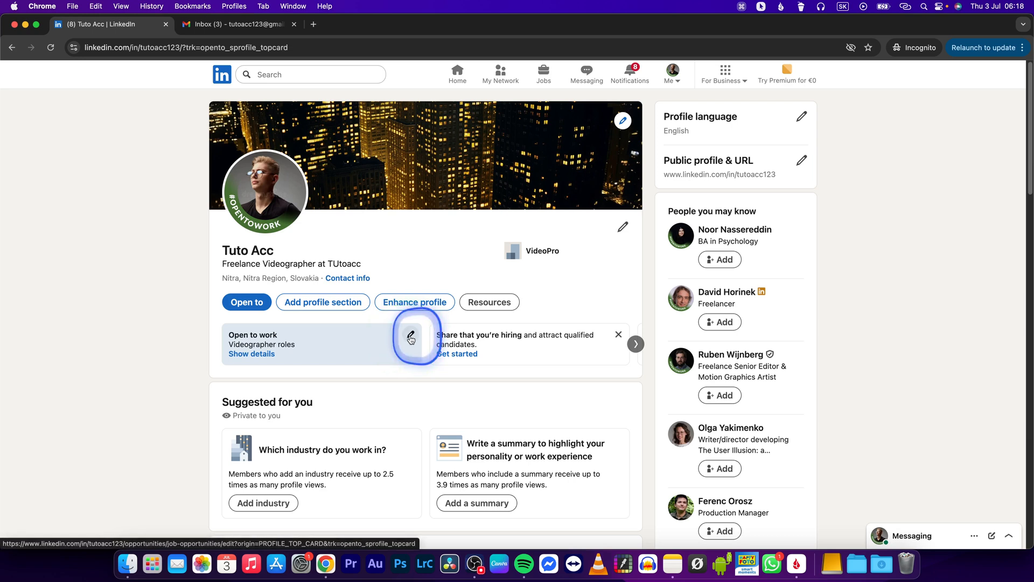
- Delete the Open to work (Videographer) job preferences, removing the #OpenToWork photo frame
{"action": "left_click", "coordinate": [410, 340]}
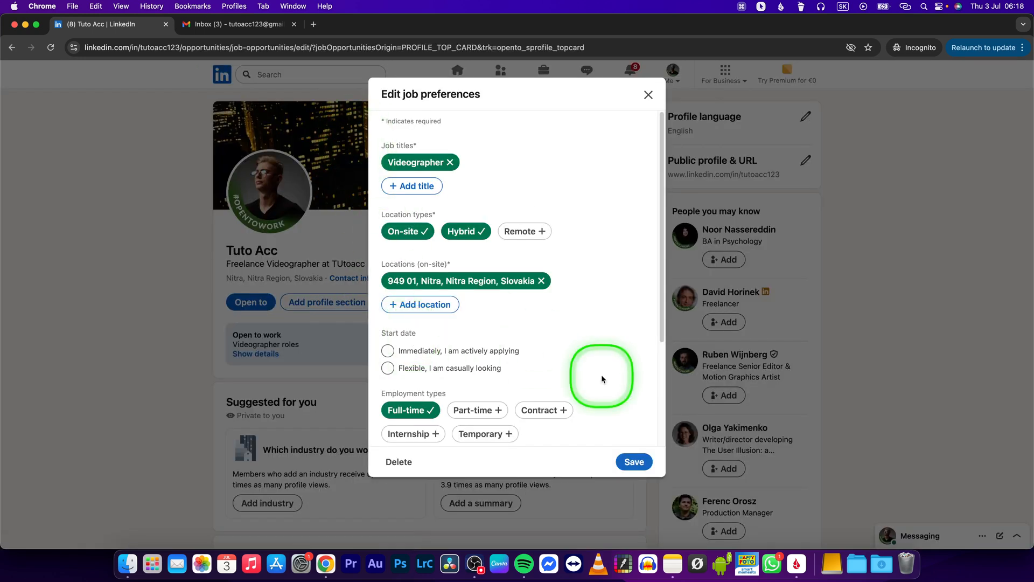
{"action": "mouse_move", "coordinate": [398, 462]}
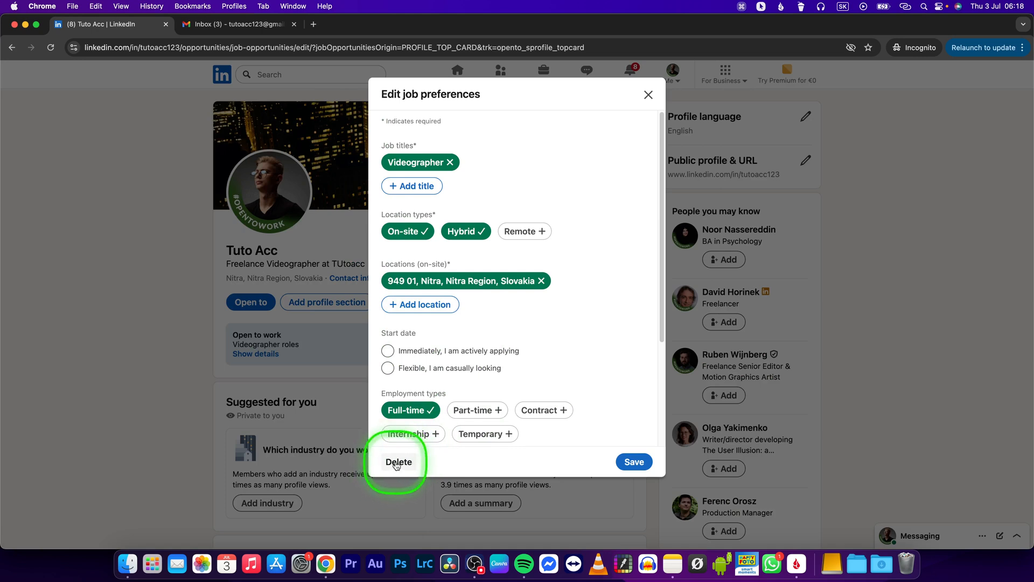
{"action": "left_click", "coordinate": [398, 462]}
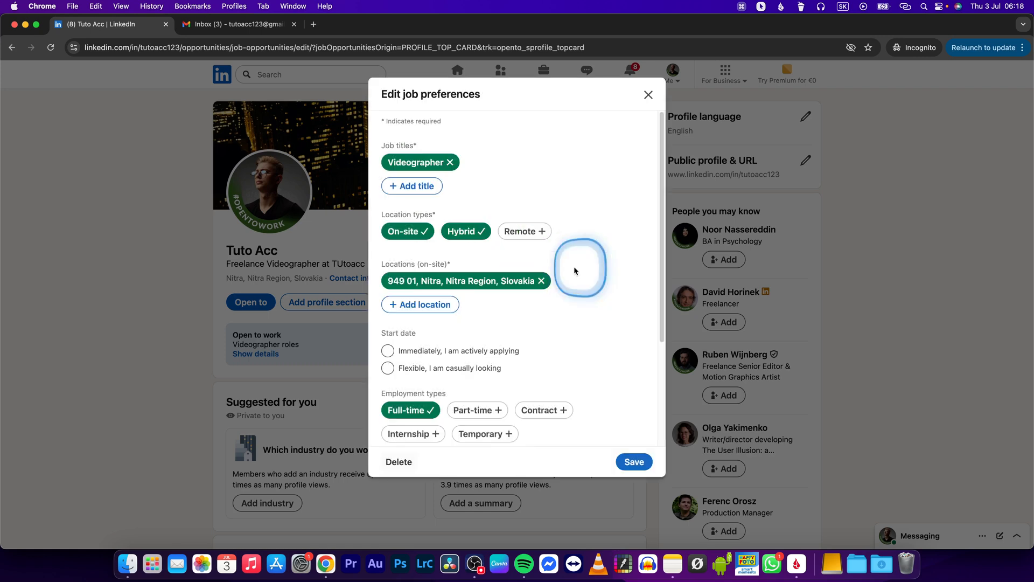
{"action": "left_click", "coordinate": [399, 462]}
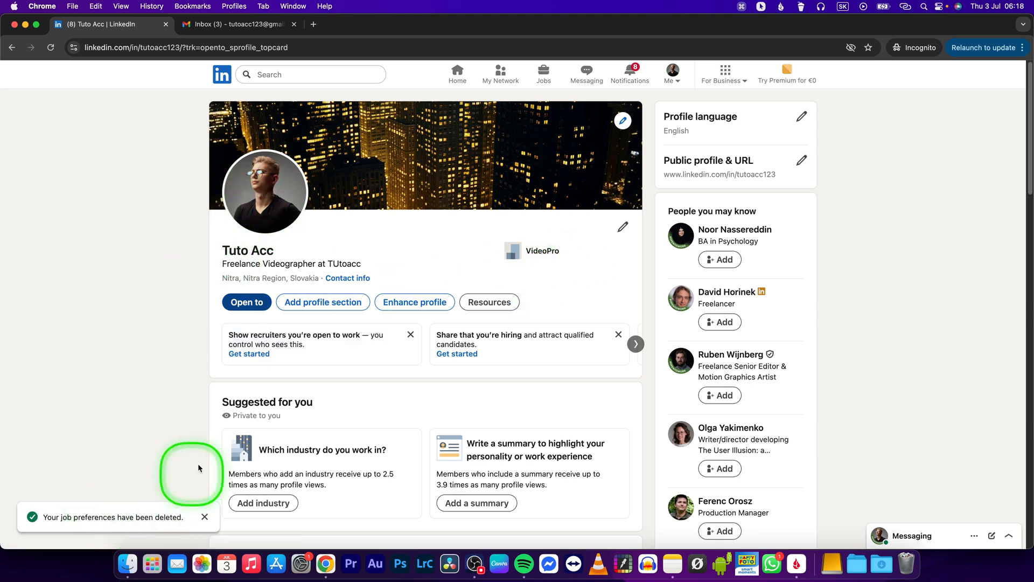
{"action": "mouse_move", "coordinate": [167, 250]}
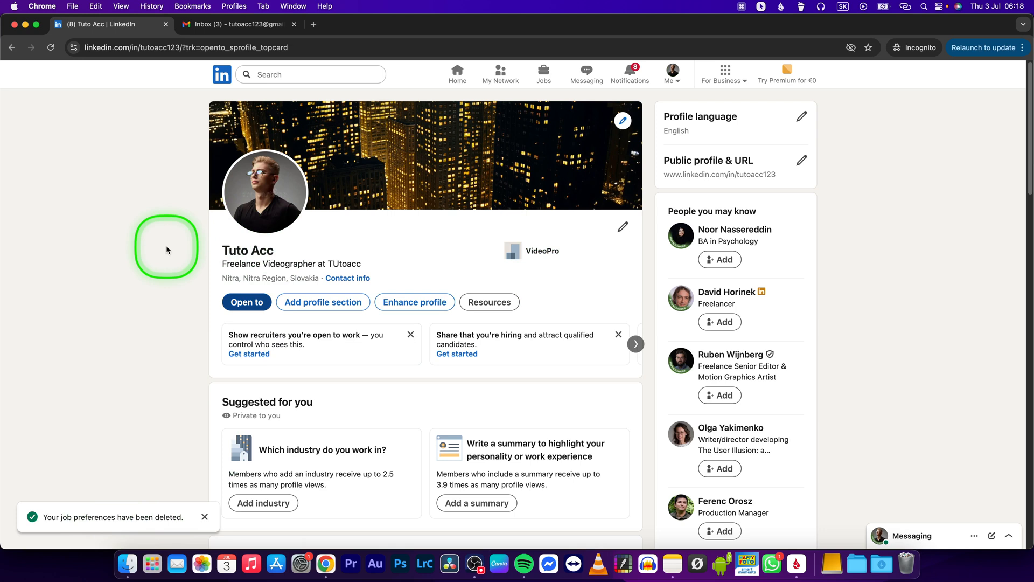